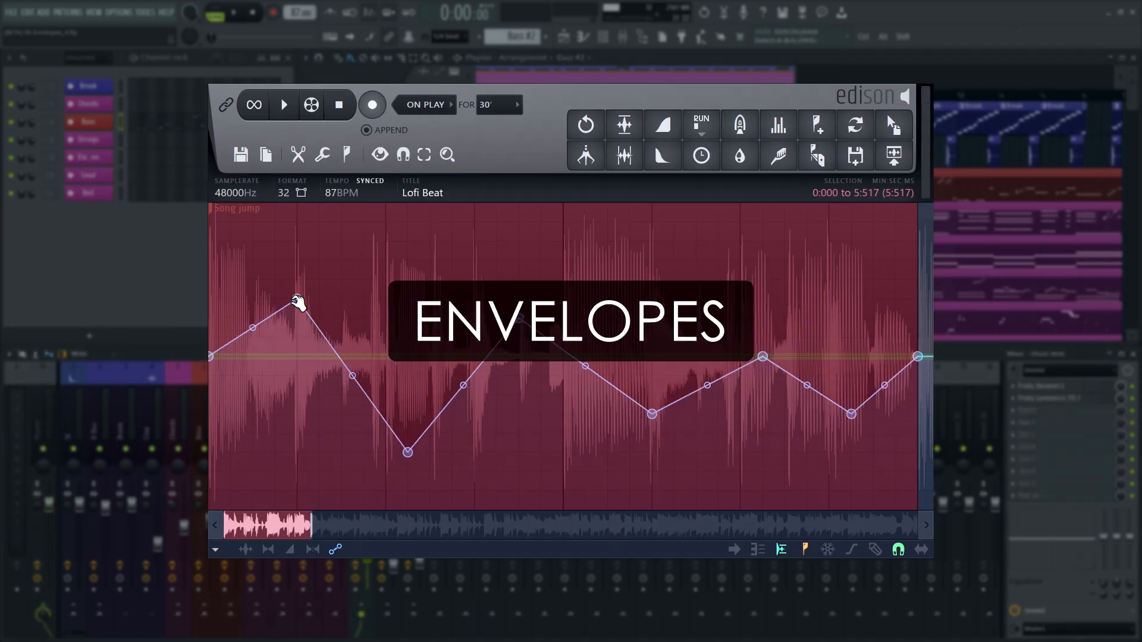
Step: Record the Lofi Beat into a new Edison clip and show its flat all-purpose envelope
left_click(371, 105)
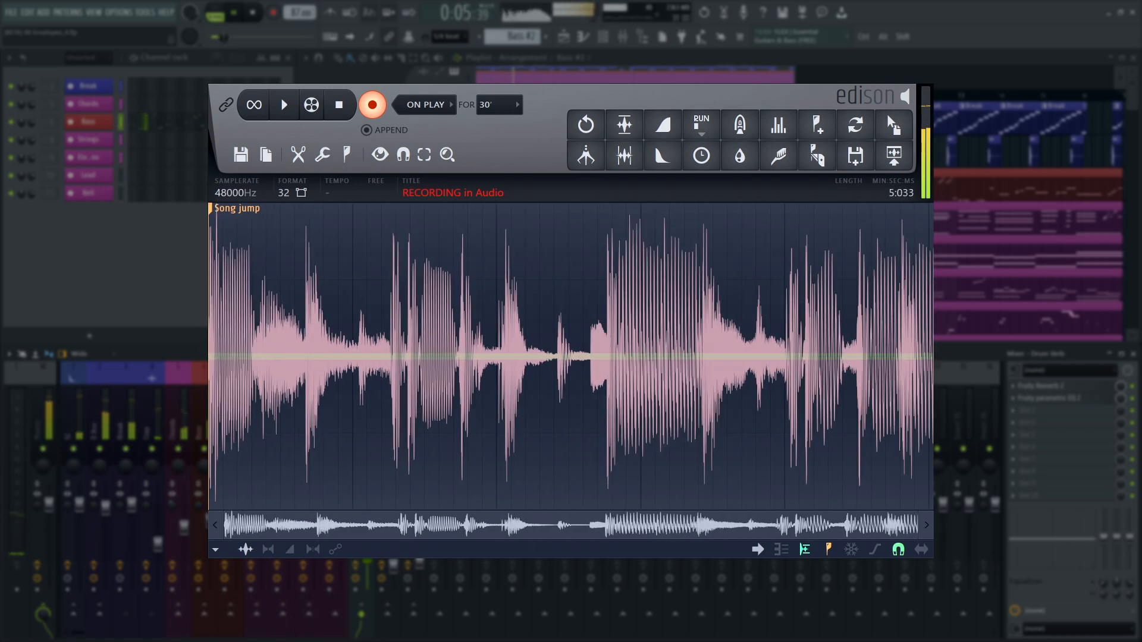
left_click(372, 104)
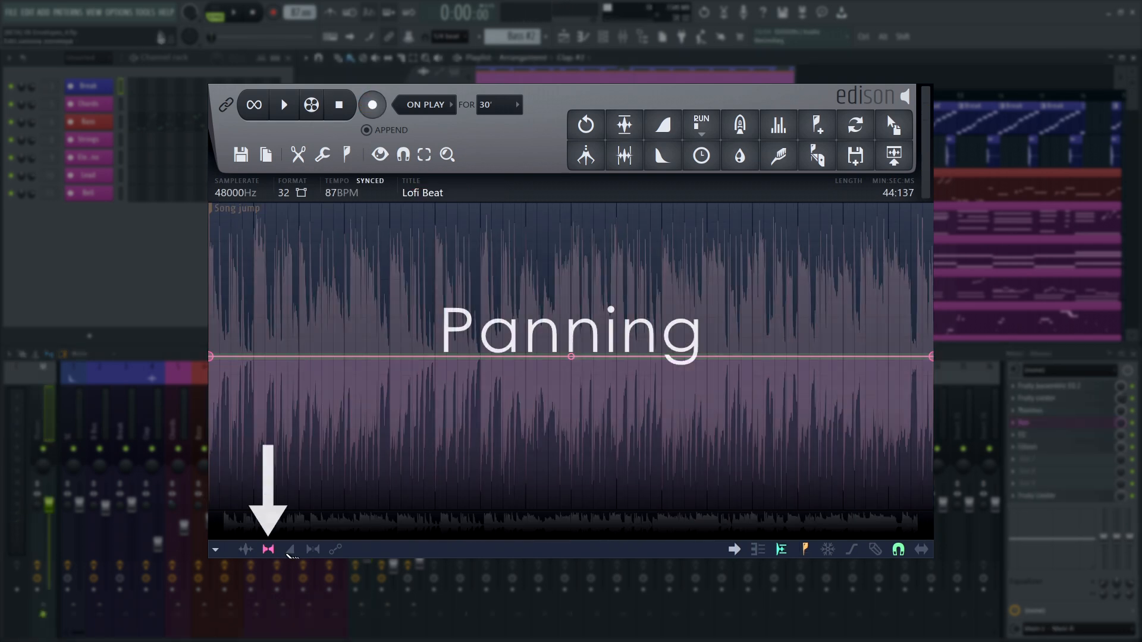
left_click(313, 550)
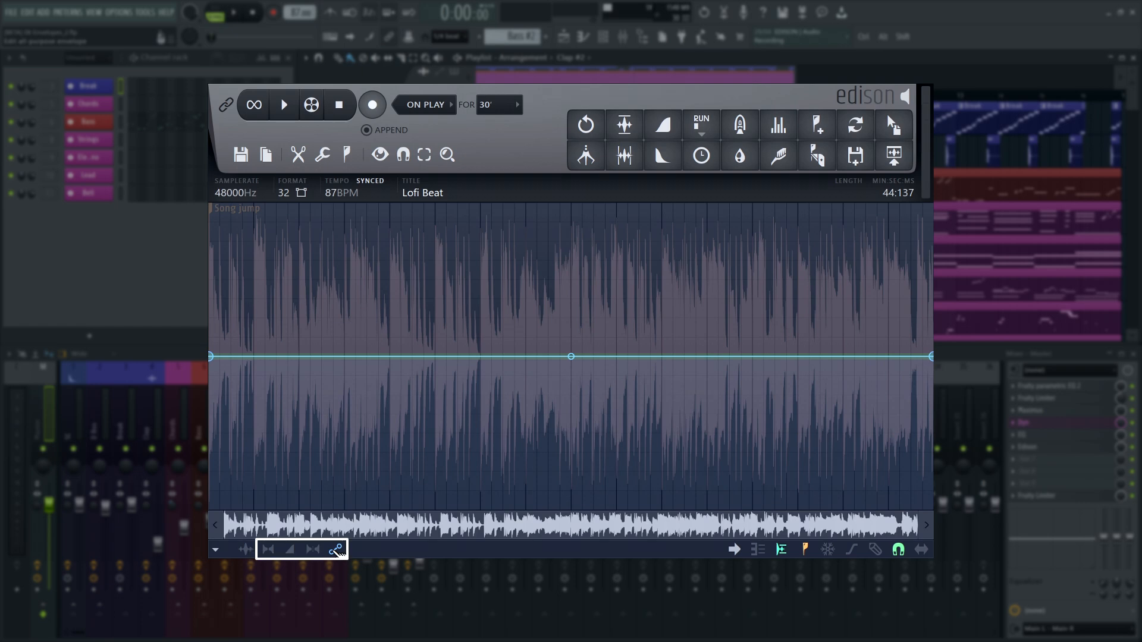
Step: Shape the panning envelope with left and right points plus a freehand curve
left_click(268, 550)
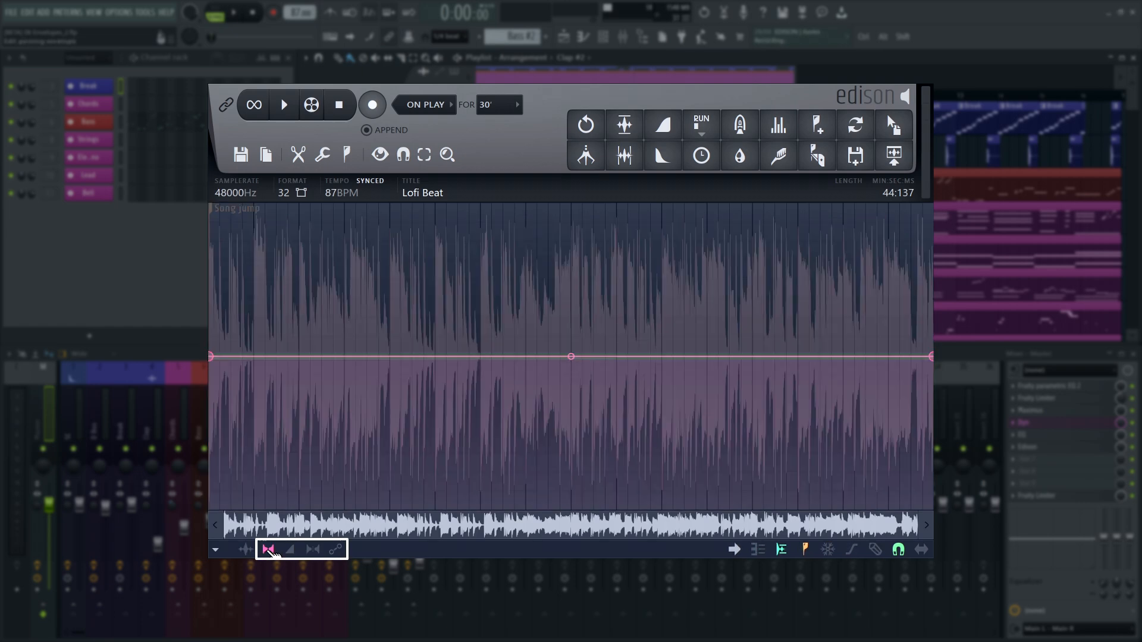
right_click(242, 356)
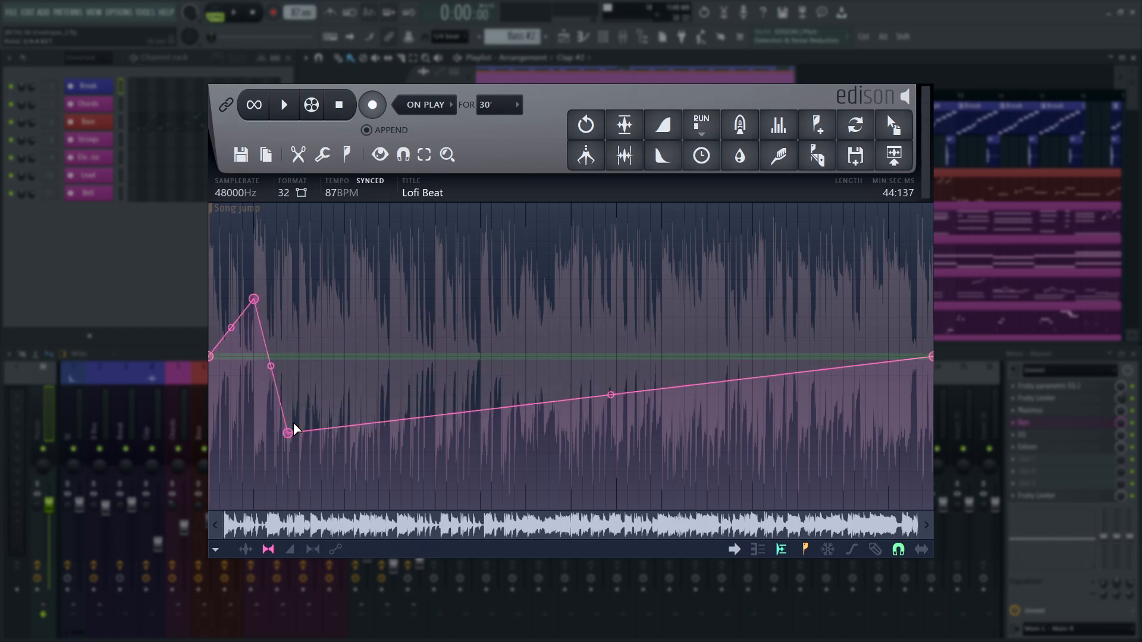
left_click_drag(290, 433, 358, 337)
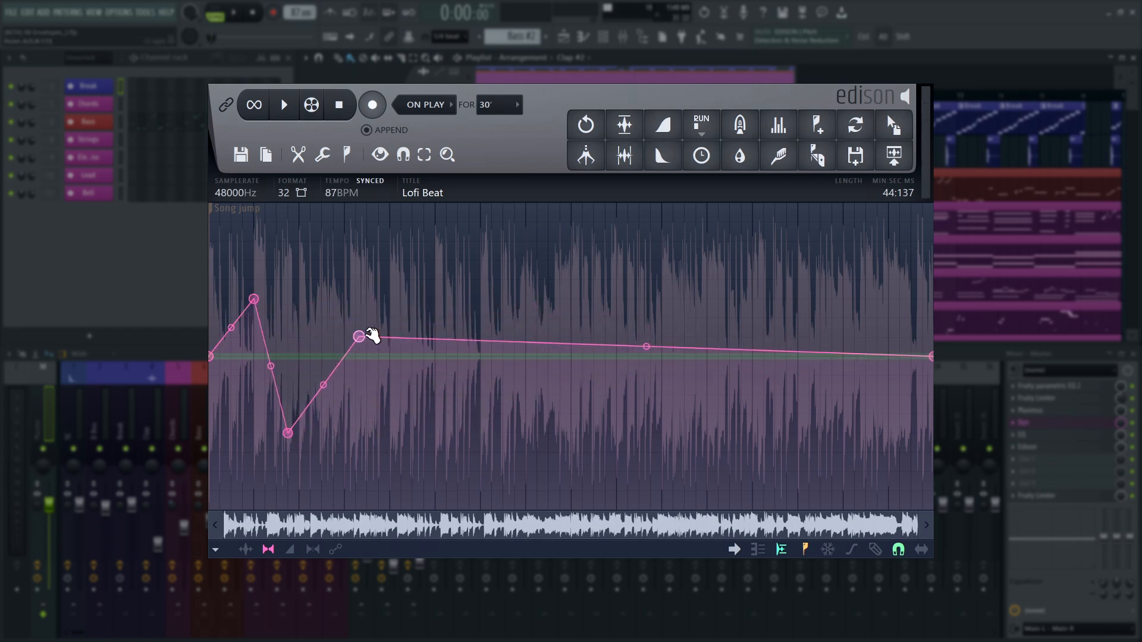
left_click_drag(357, 336, 357, 319)
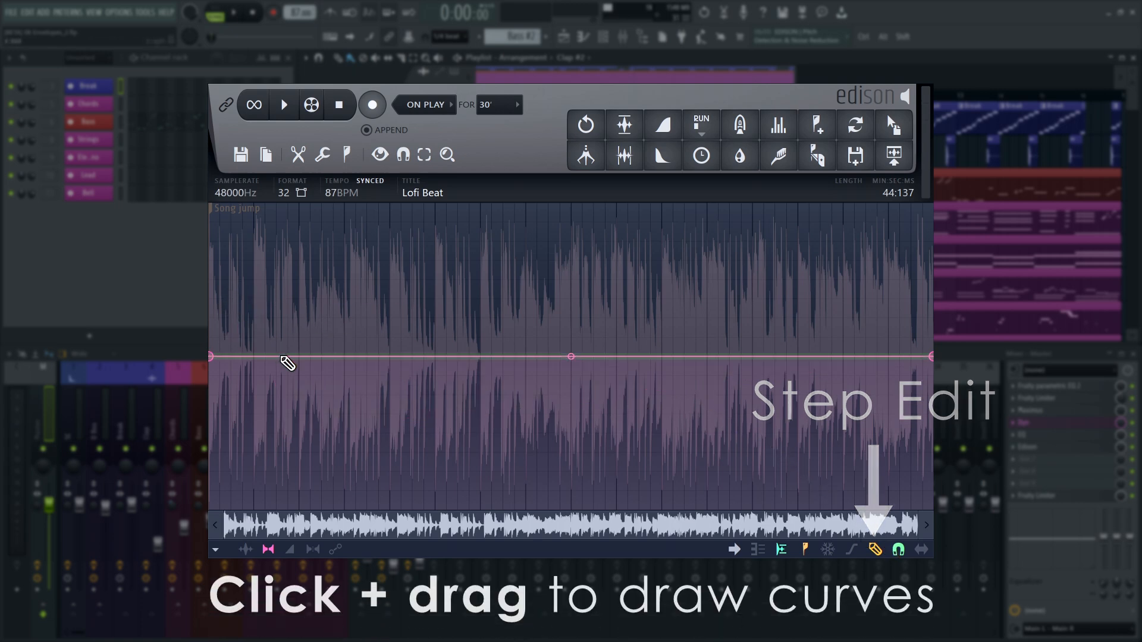
left_click_drag(278, 357, 510, 371)
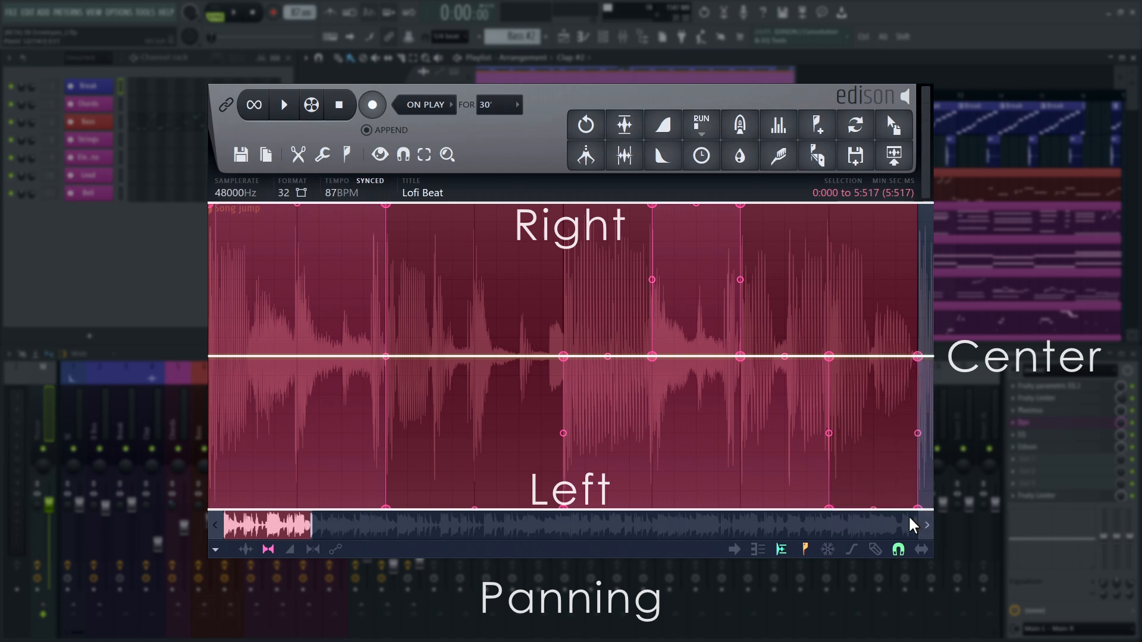
Step: Play the clip to hear the panning jump between left, center and right
left_click(284, 105)
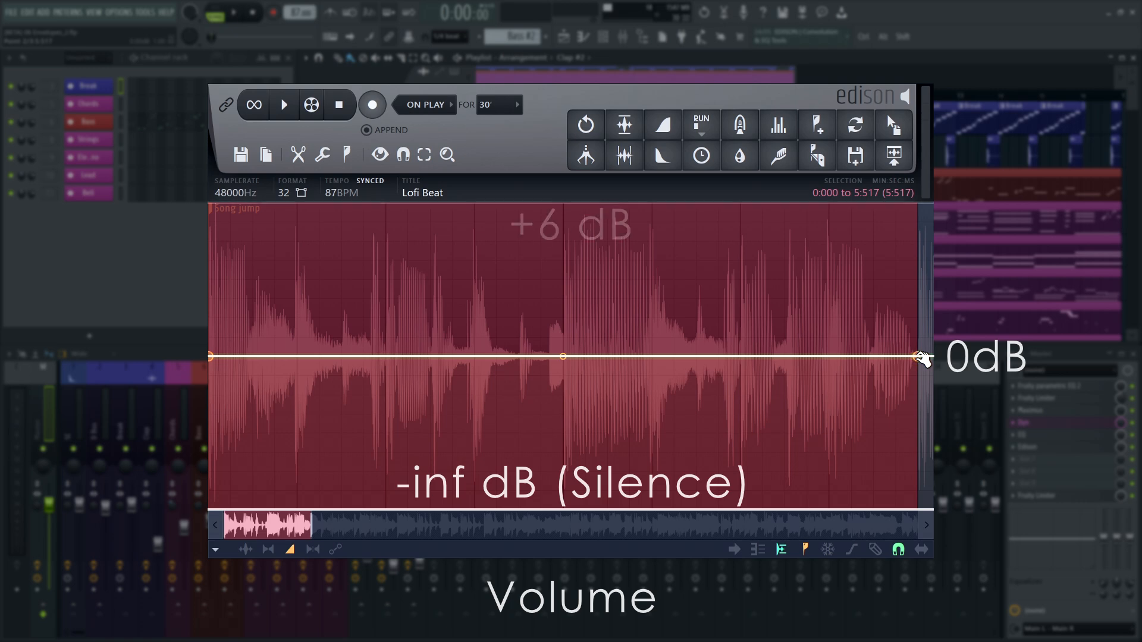
Step: Fade the volume envelope to silence, turn it into an on-off square pattern and audition it
left_click_drag(916, 356, 917, 508)
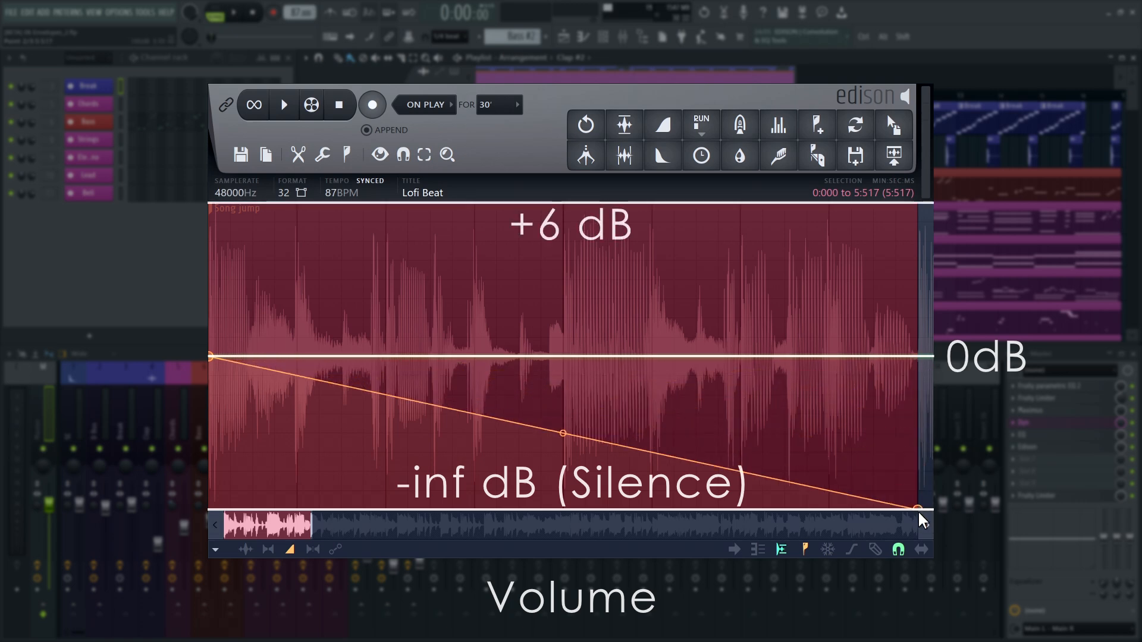
right_click(562, 433)
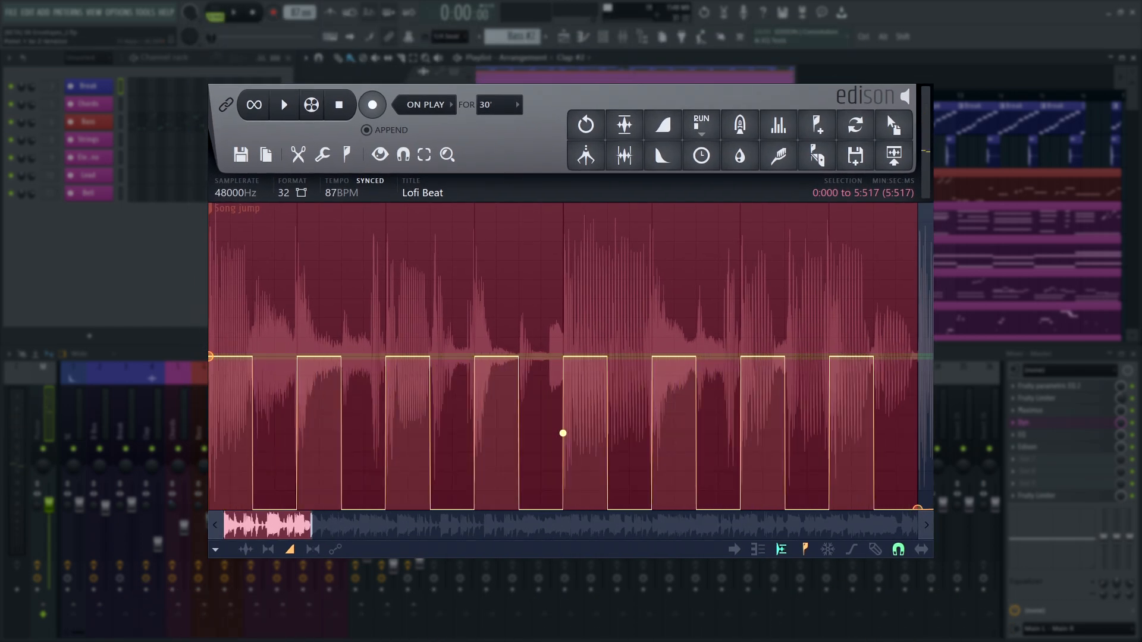
left_click(283, 105)
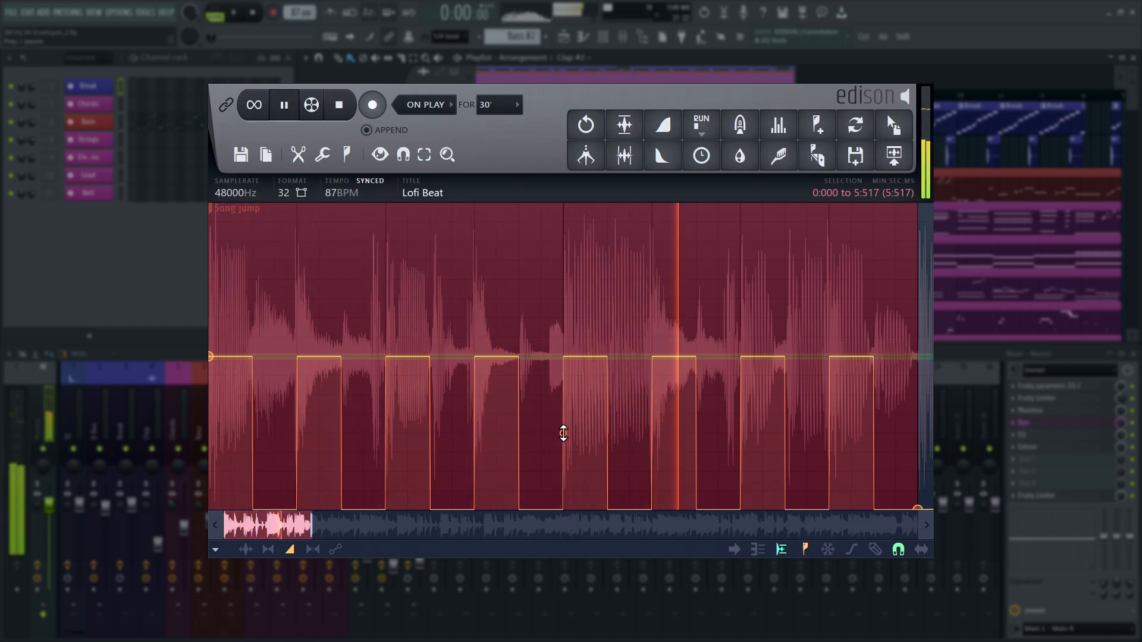
left_click(283, 105)
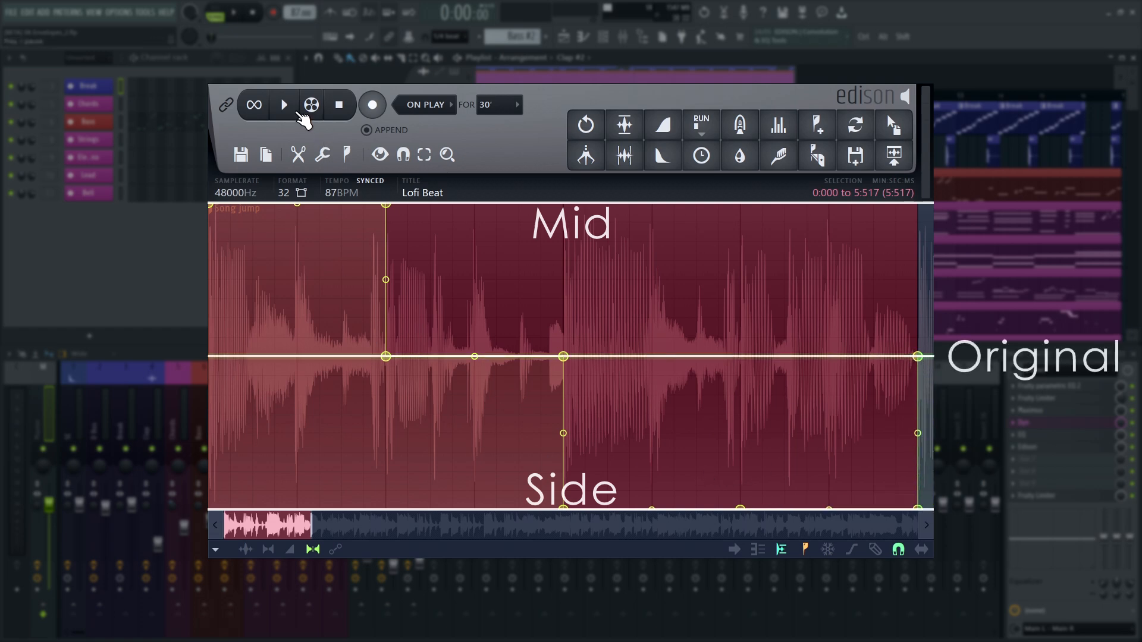
Step: Audition the mid-to-side stereo separation envelope on the clip
left_click(283, 105)
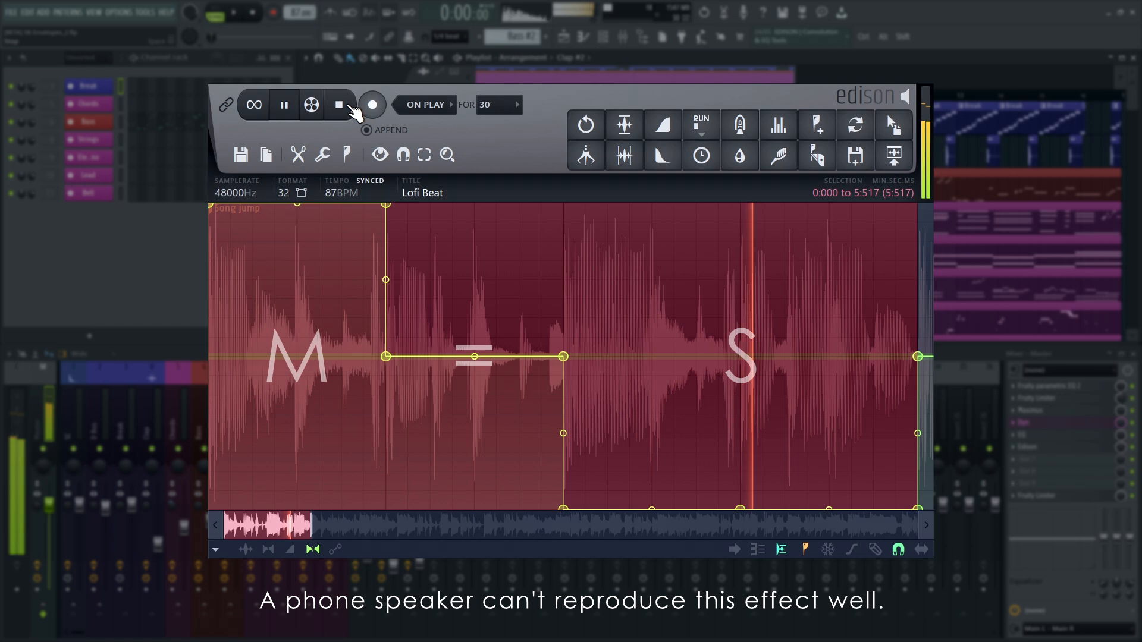
left_click(283, 105)
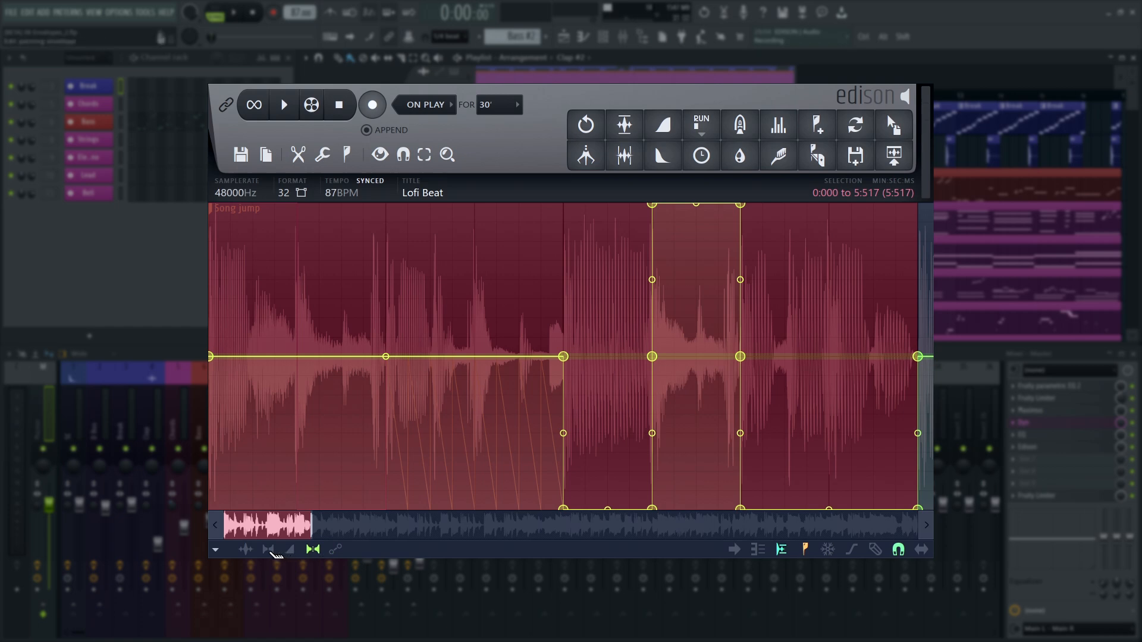
Step: Play the clip with its pan, volume and separation envelopes combined, then stop
left_click(283, 104)
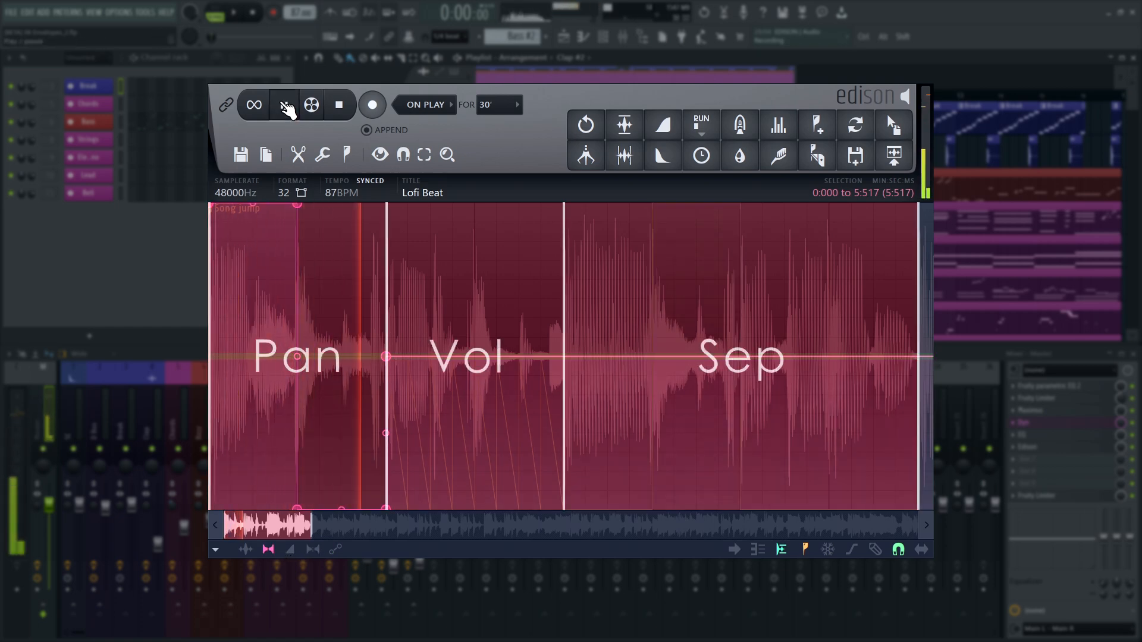
left_click(283, 105)
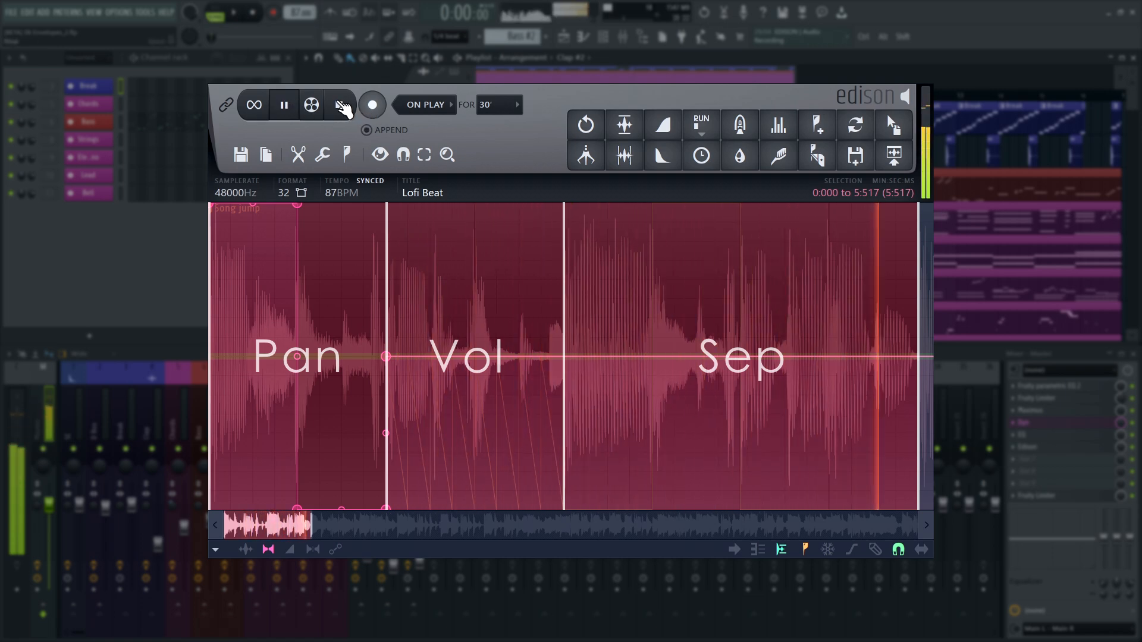
left_click(283, 104)
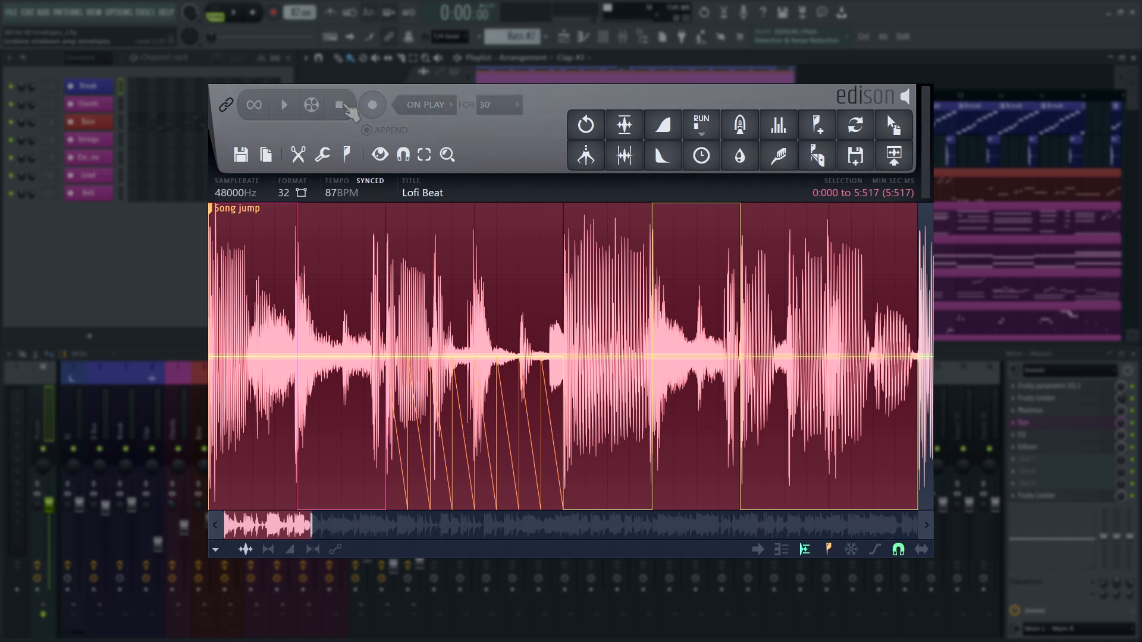
Step: Render all active envelopes into the Lofi Beat audio via Tools and audition the result
left_click(323, 154)
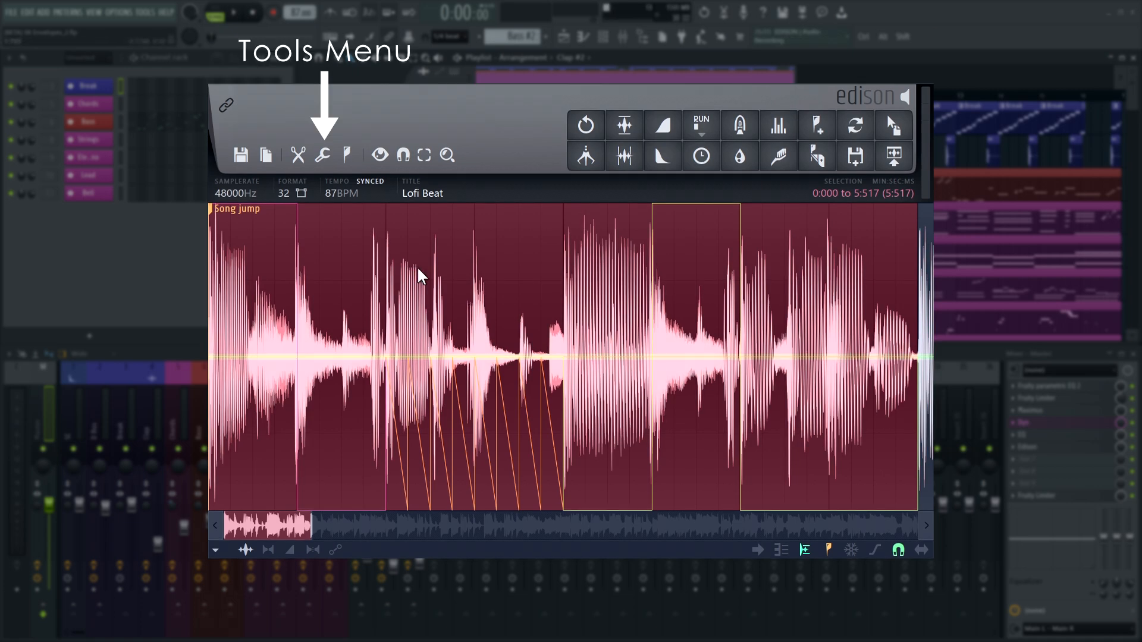
left_click(322, 155)
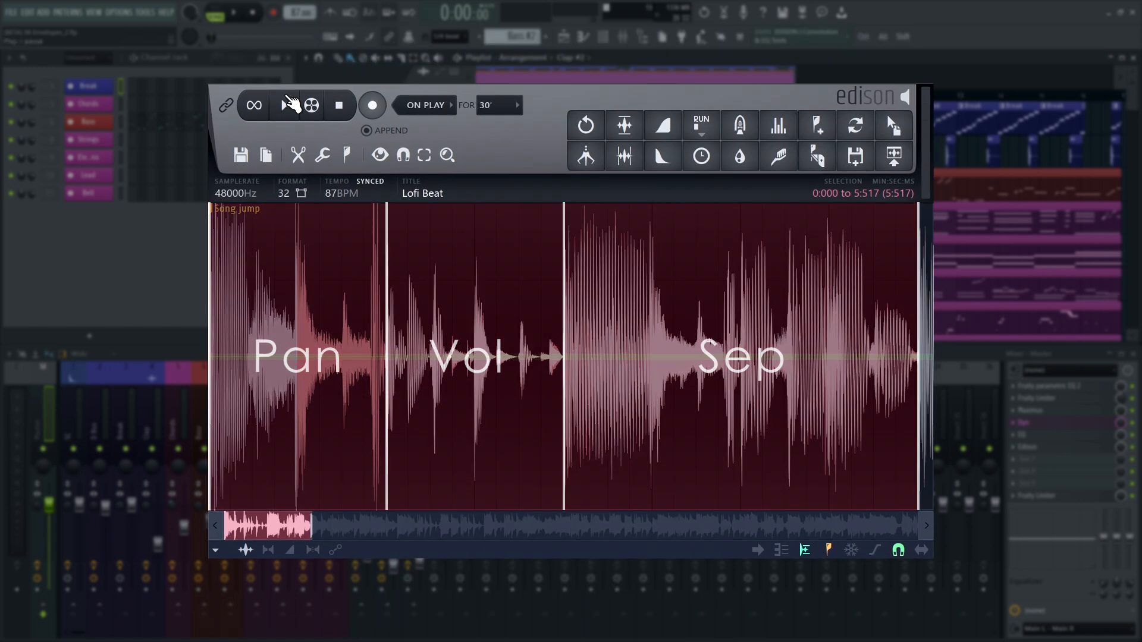
left_click(283, 105)
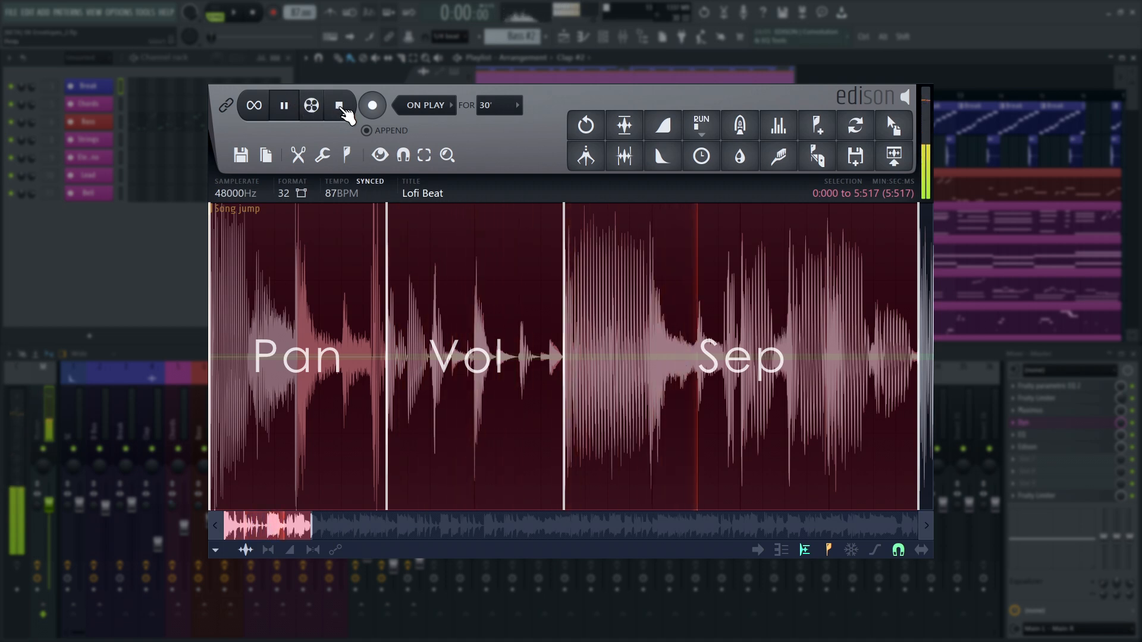
left_click(283, 105)
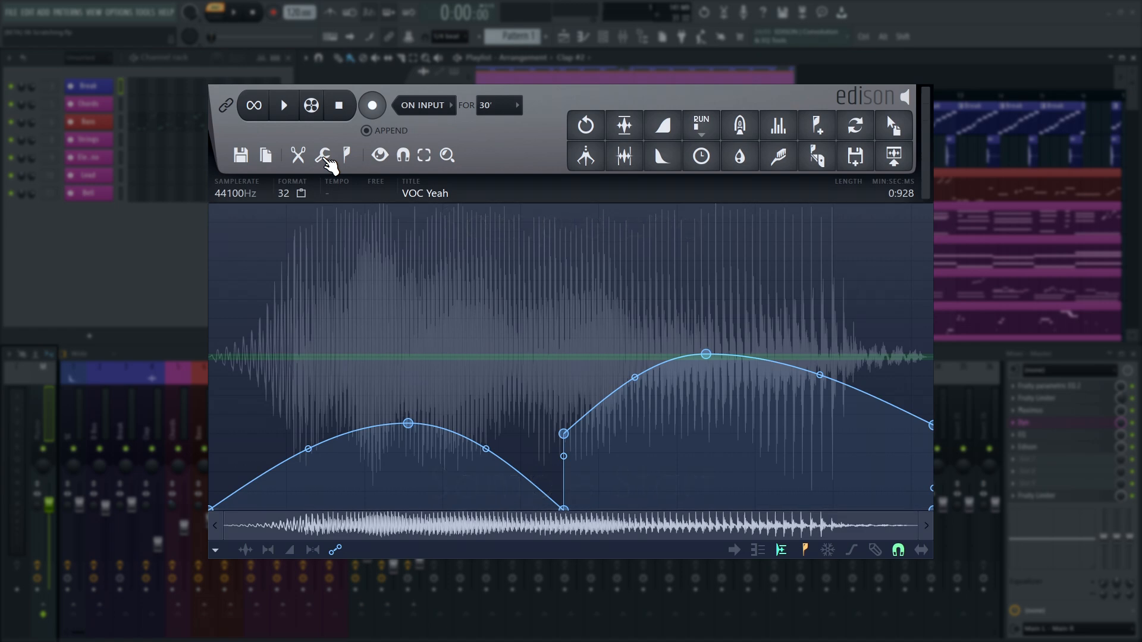
Step: Render the curved envelope into the VOC Yeah vocal via Tools and play it back
left_click(326, 156)
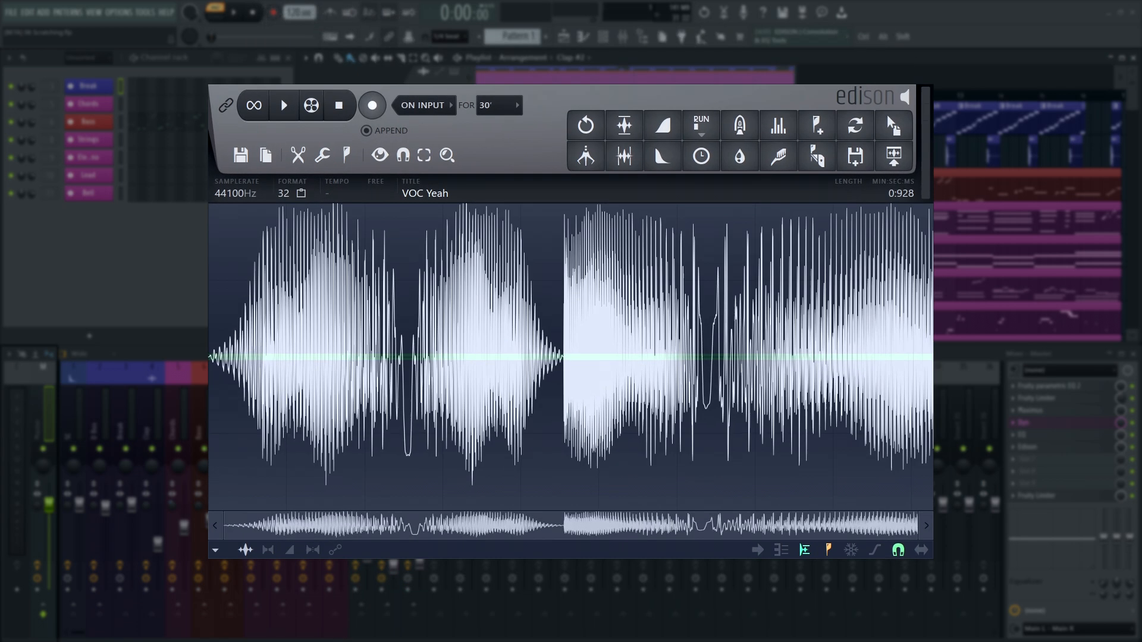
left_click(283, 104)
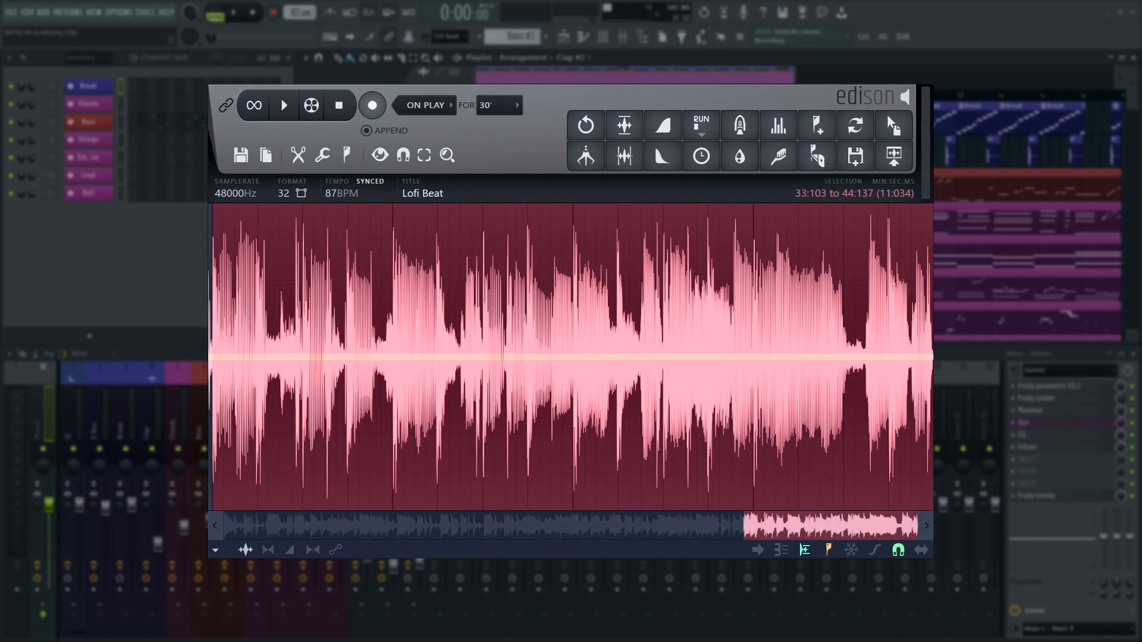
Step: Copy the first part of the Lofi Beat passage via Edit > Copy
left_click(298, 155)
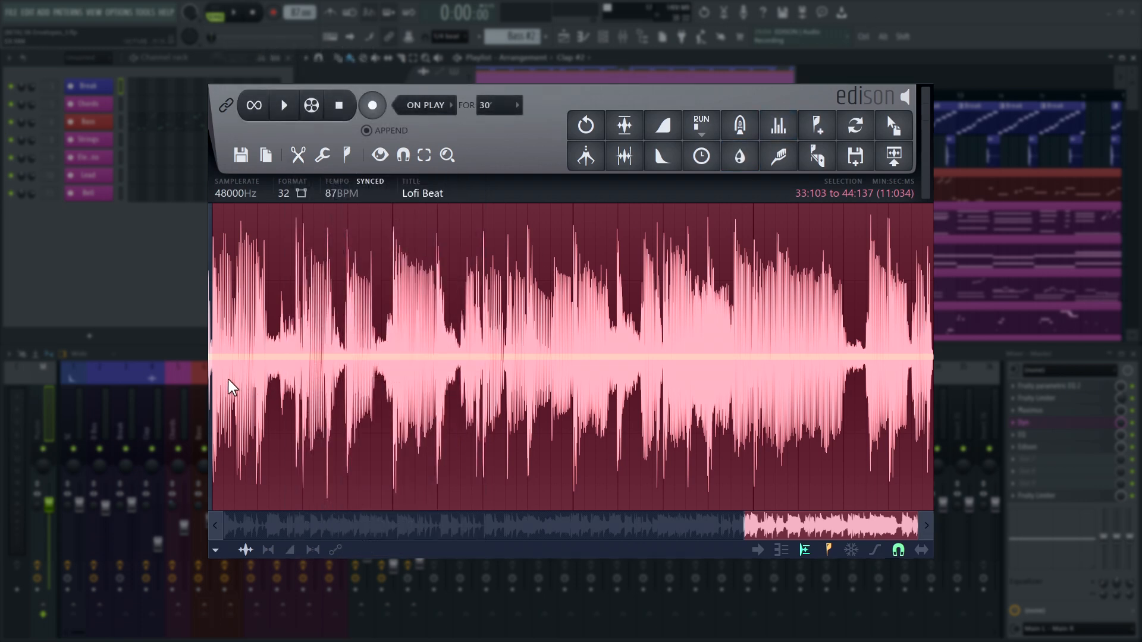
left_click_drag(234, 357, 550, 367)
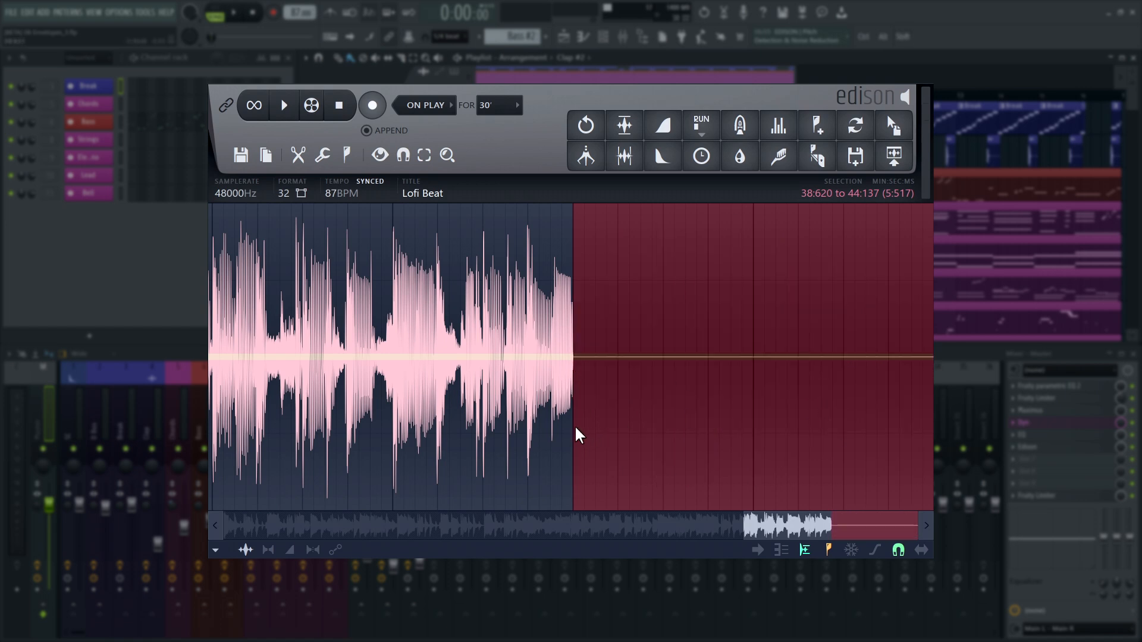
left_click(297, 155)
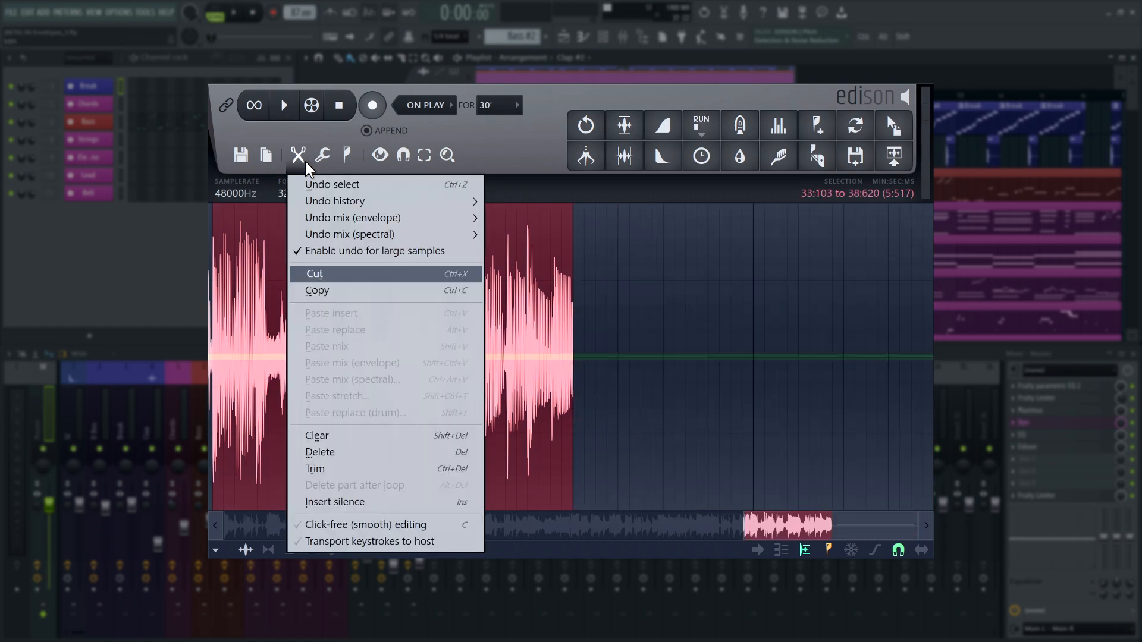
mouse_move(312, 296)
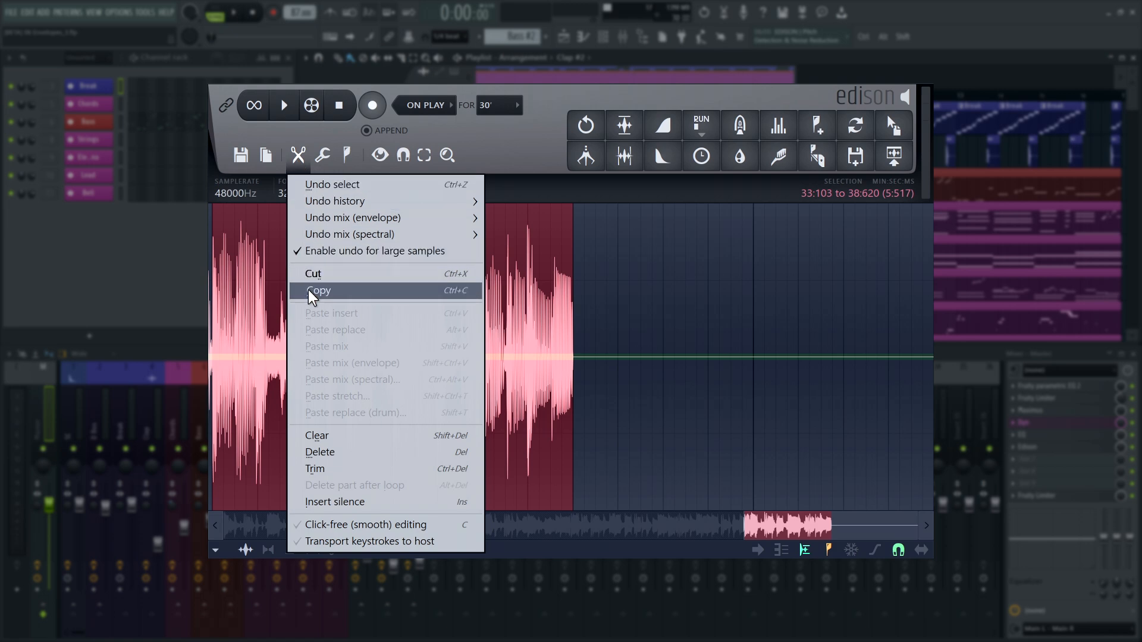
left_click(353, 363)
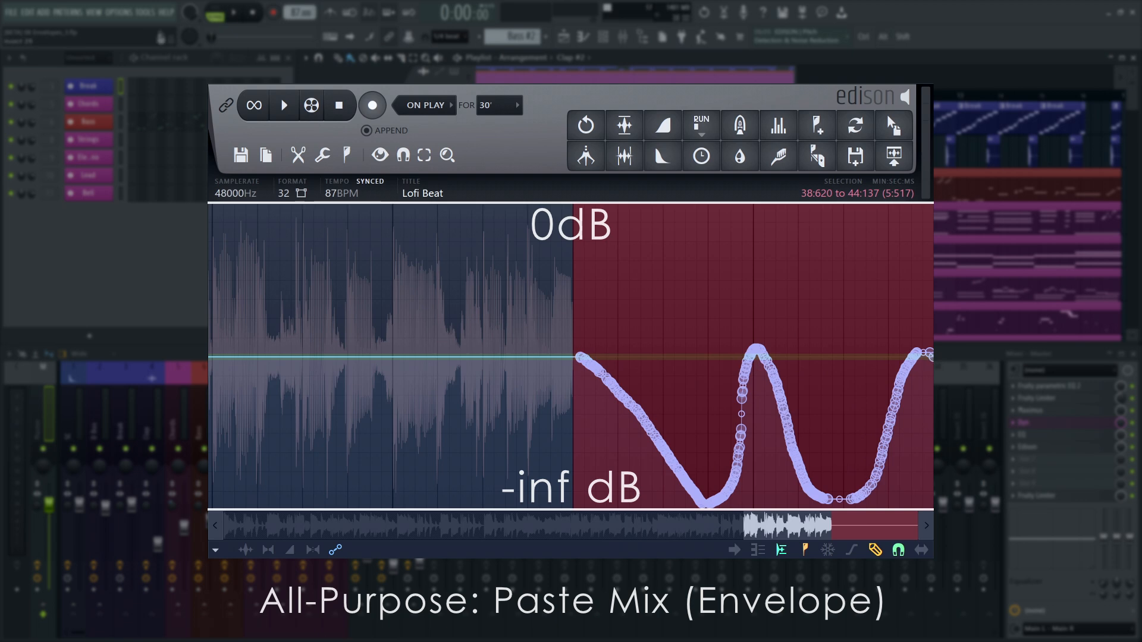
Step: Paste-mix the copied audio into the silent second part along the drawn envelope and audition it
left_click(322, 155)
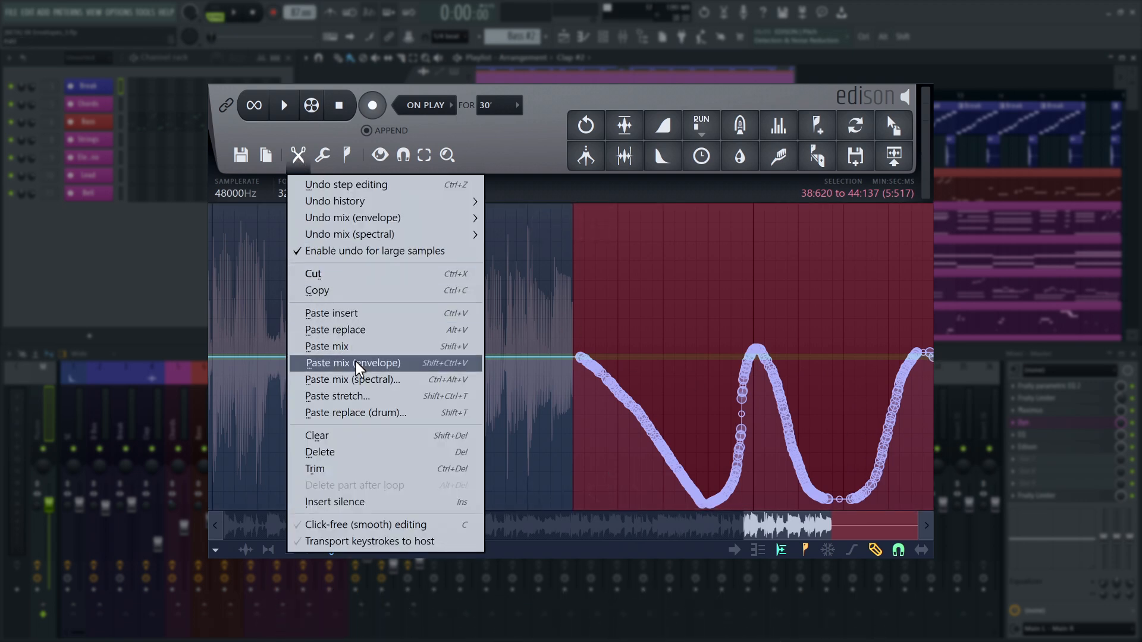
left_click(352, 363)
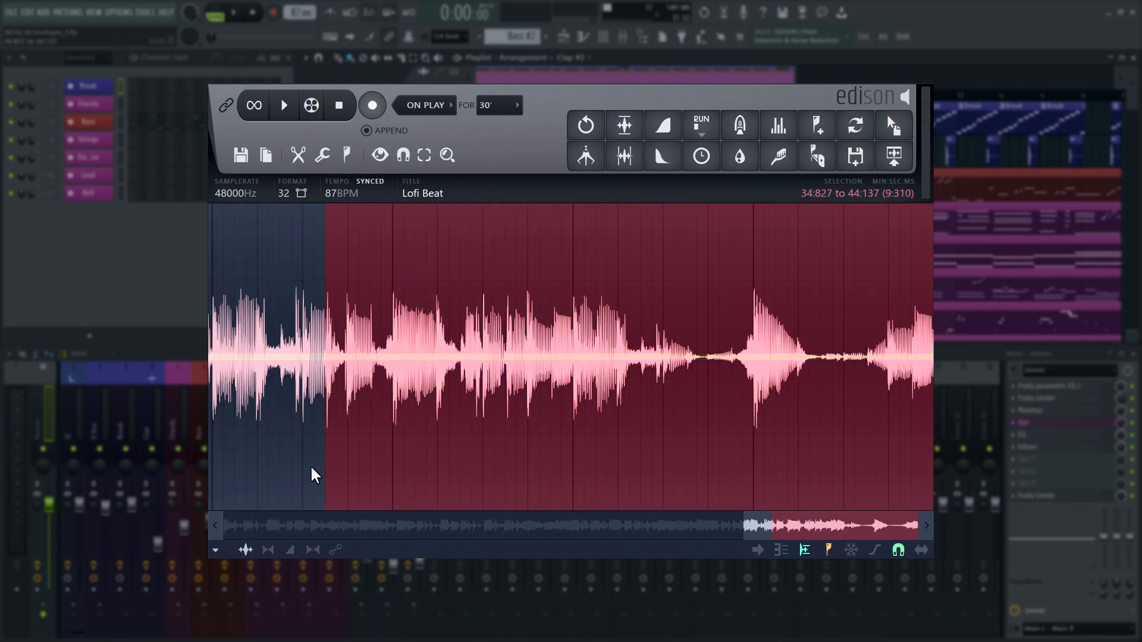
left_click(283, 104)
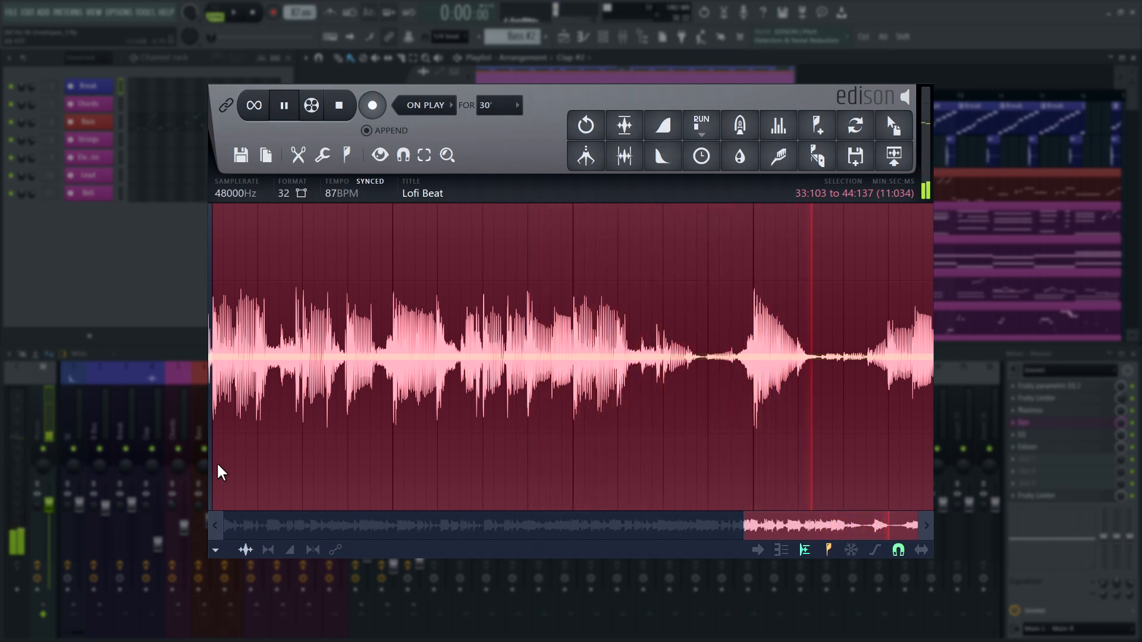
left_click(283, 105)
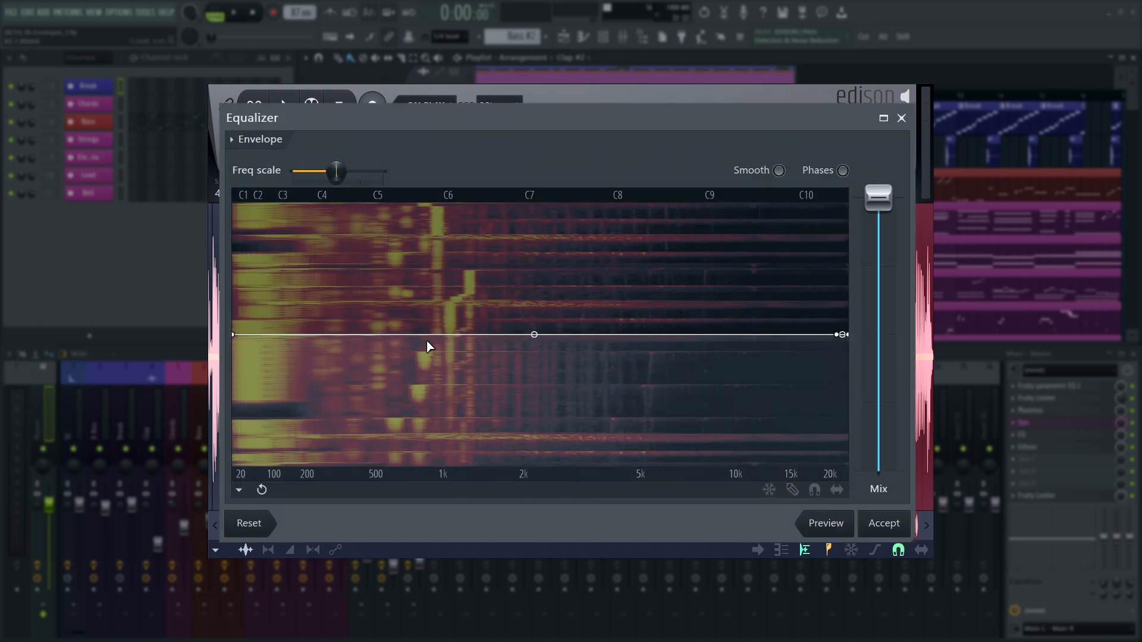
Step: Draw a midrange band-pass EQ curve with highs pulled to minimum and accept it on the passage
left_click_drag(841, 334, 841, 336)
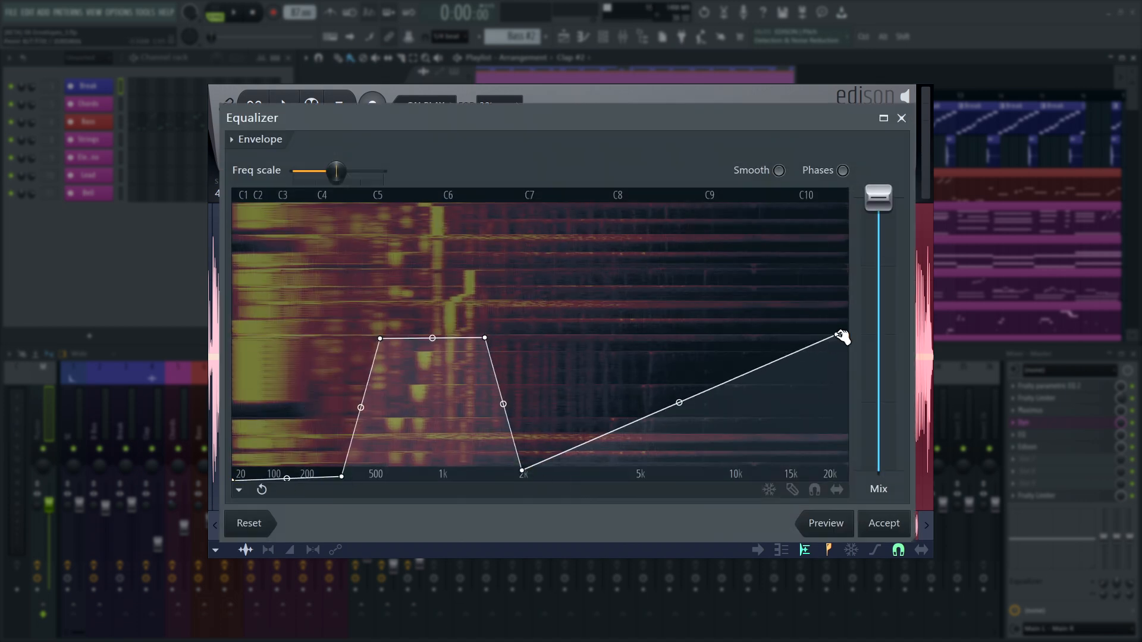
left_click_drag(837, 336, 837, 478)
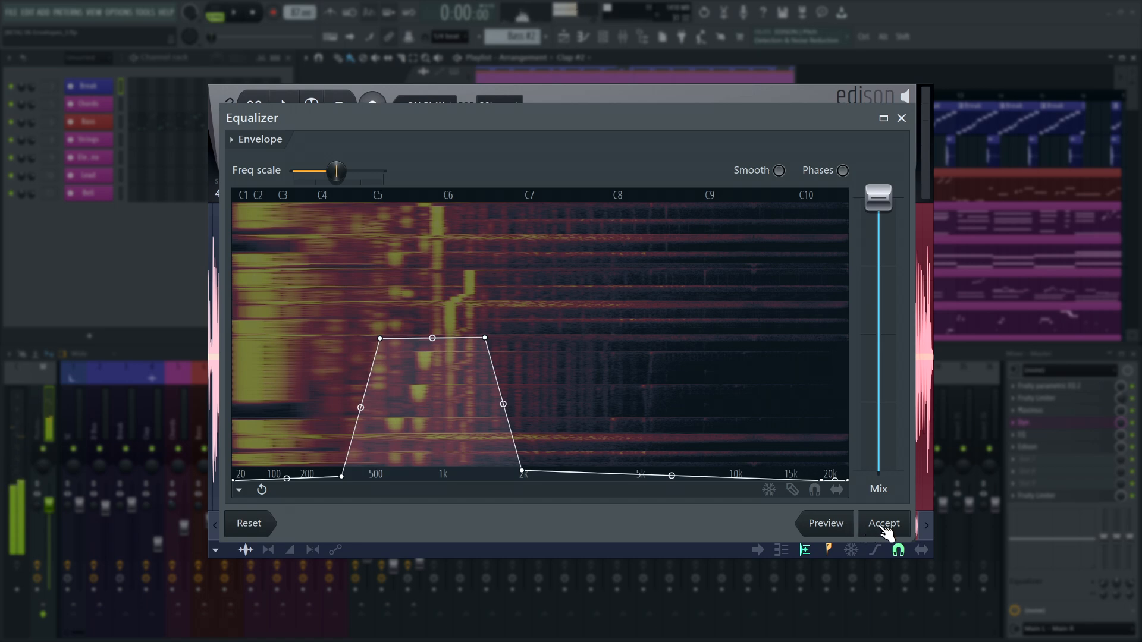
left_click(884, 523)
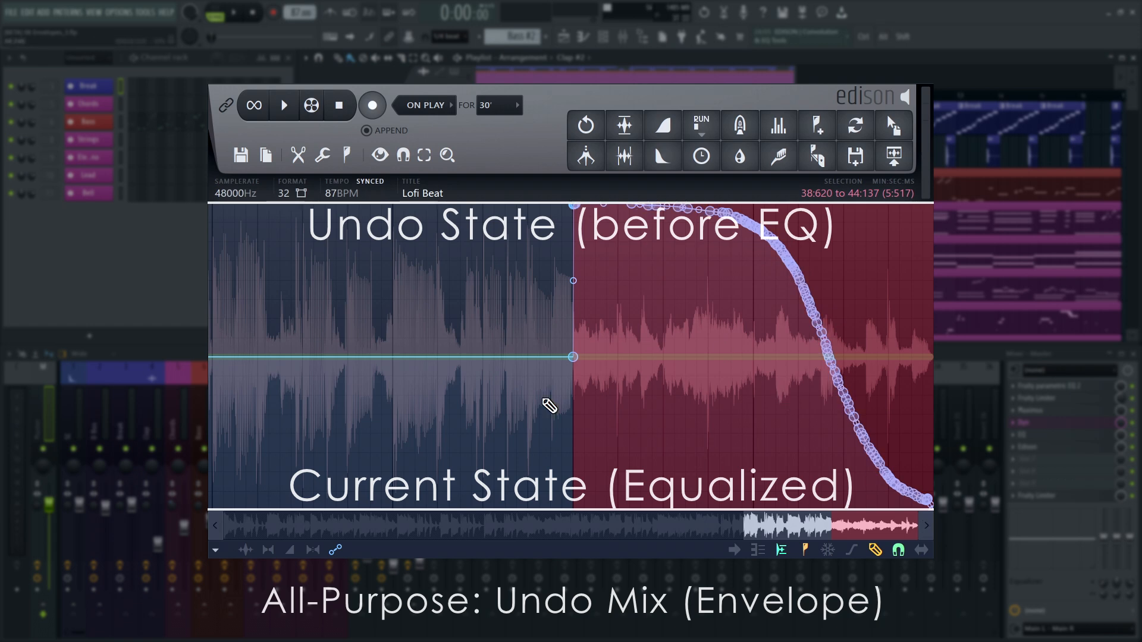
Step: Apply Undo mix (envelope) to the pre-Equalize state on the Lofi Beat section and audition the blend
left_click(297, 155)
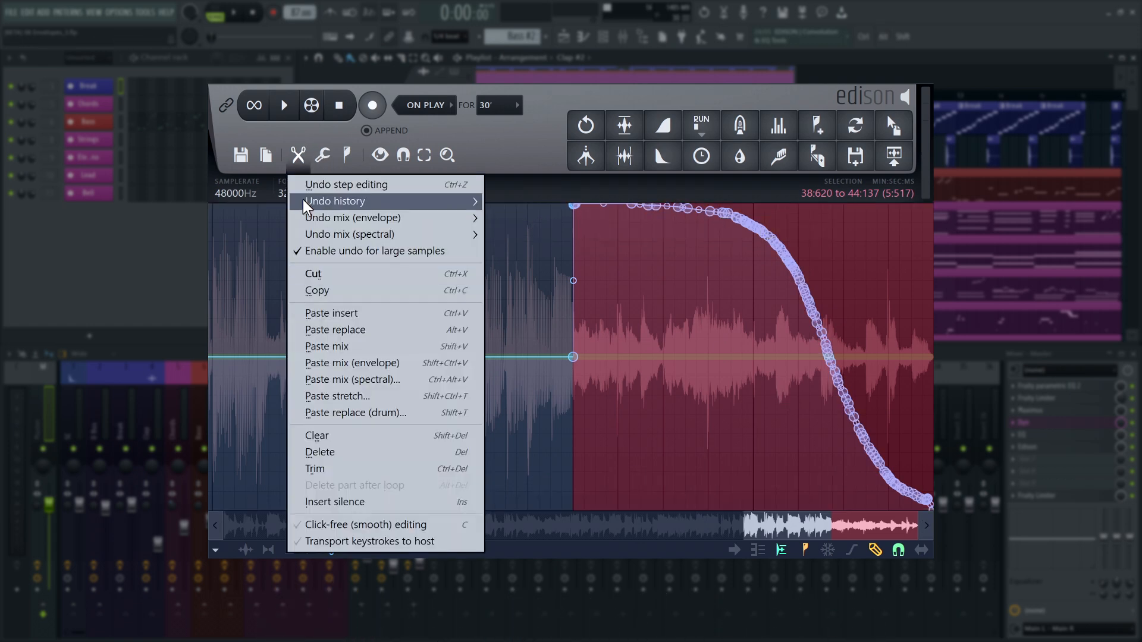
mouse_move(352, 217)
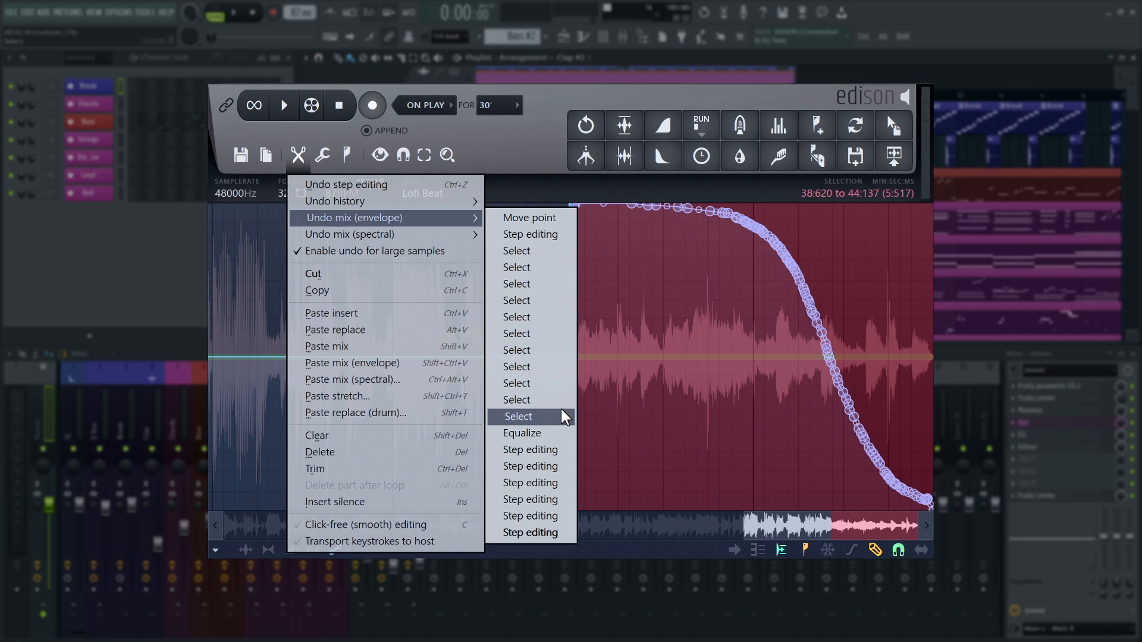
left_click(518, 417)
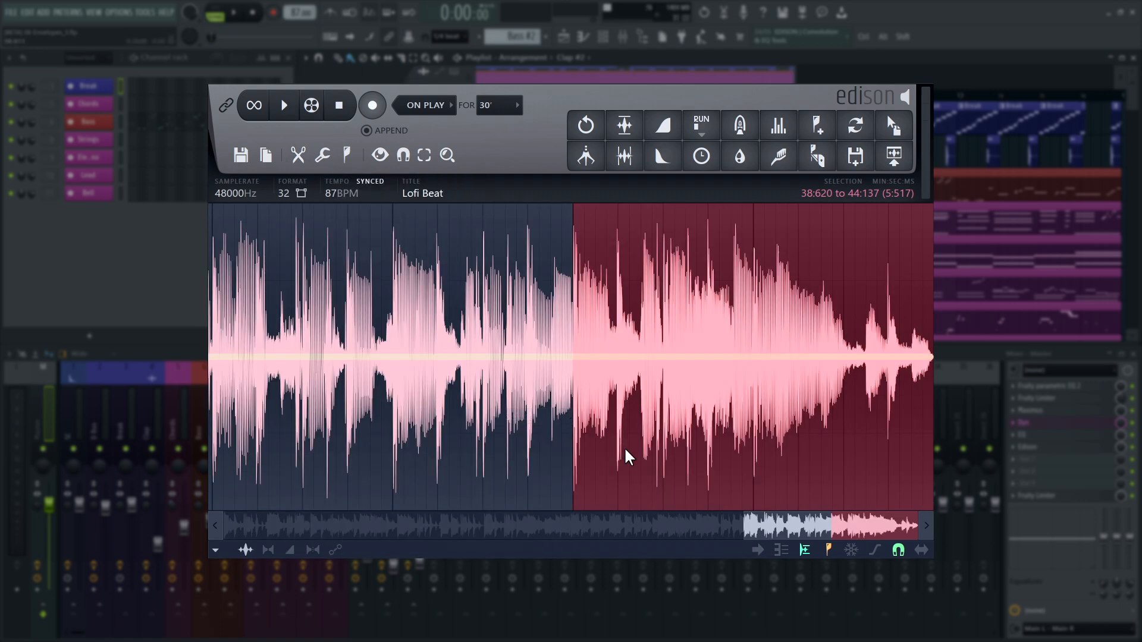
left_click(284, 105)
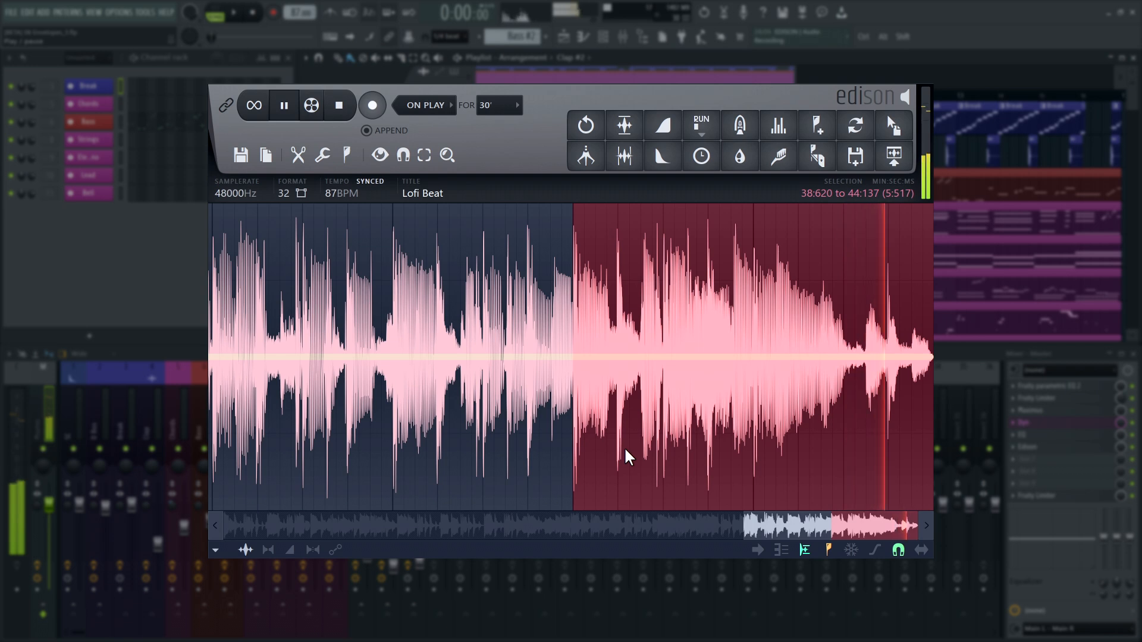
left_click(283, 105)
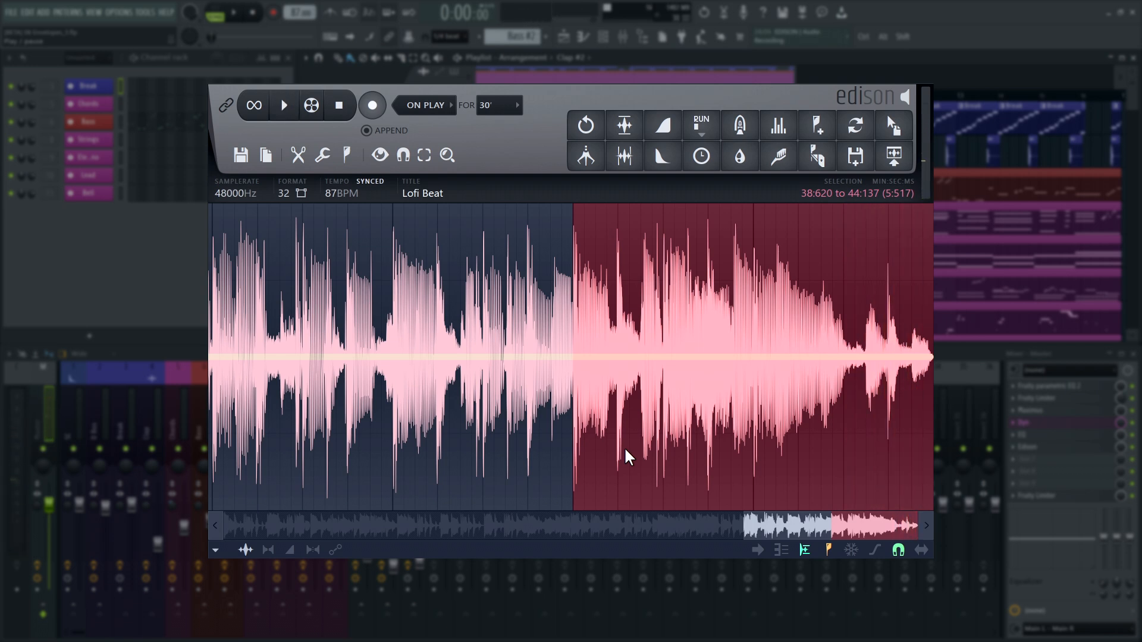